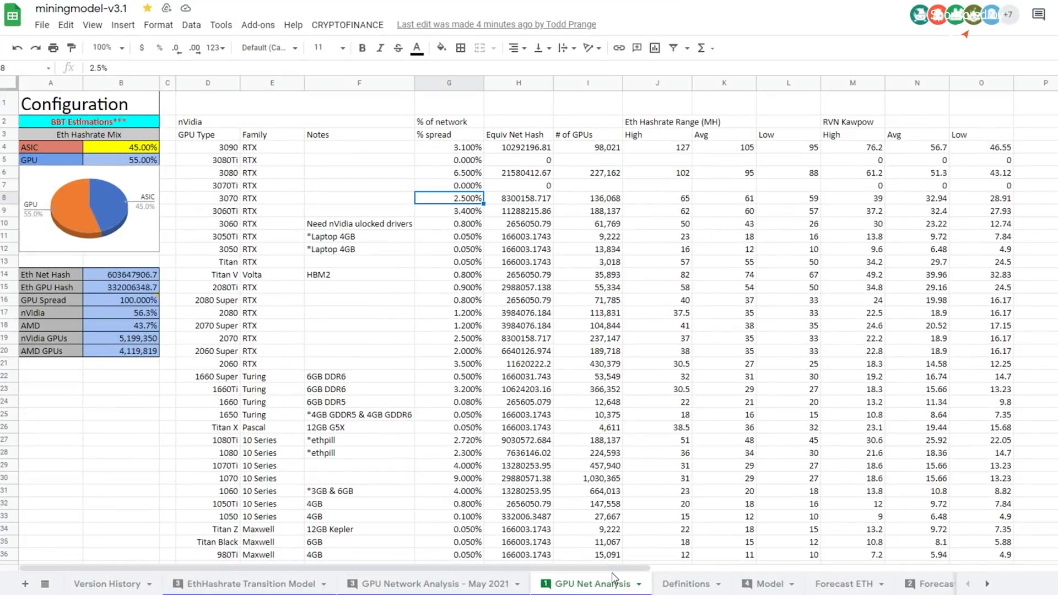
Set the WhatIfModel sheet's selected GPU type to AMD R9 390 8GB
scroll("right", 3)
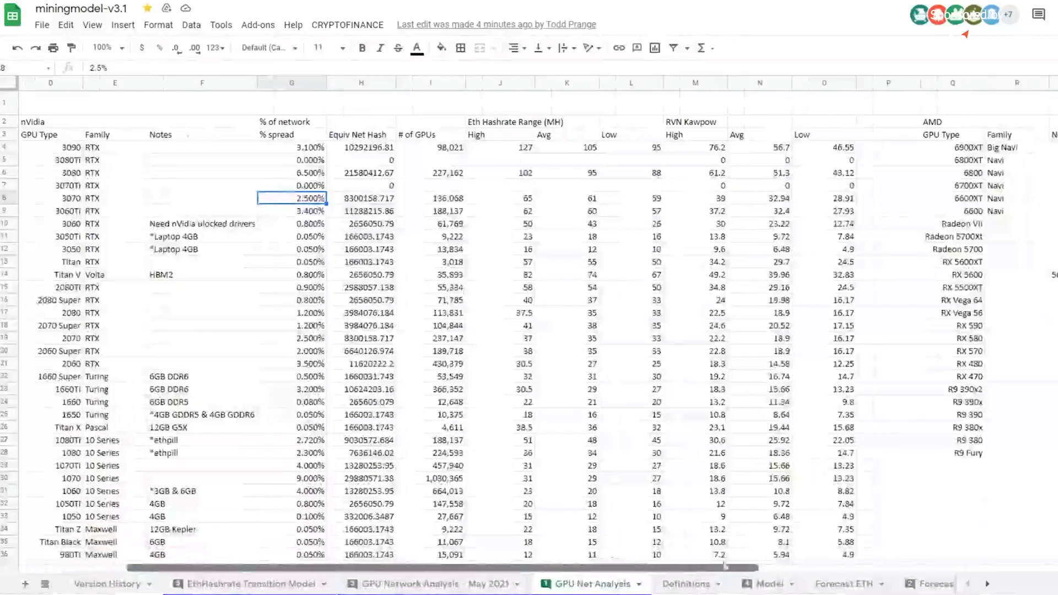
scroll("right", 3)
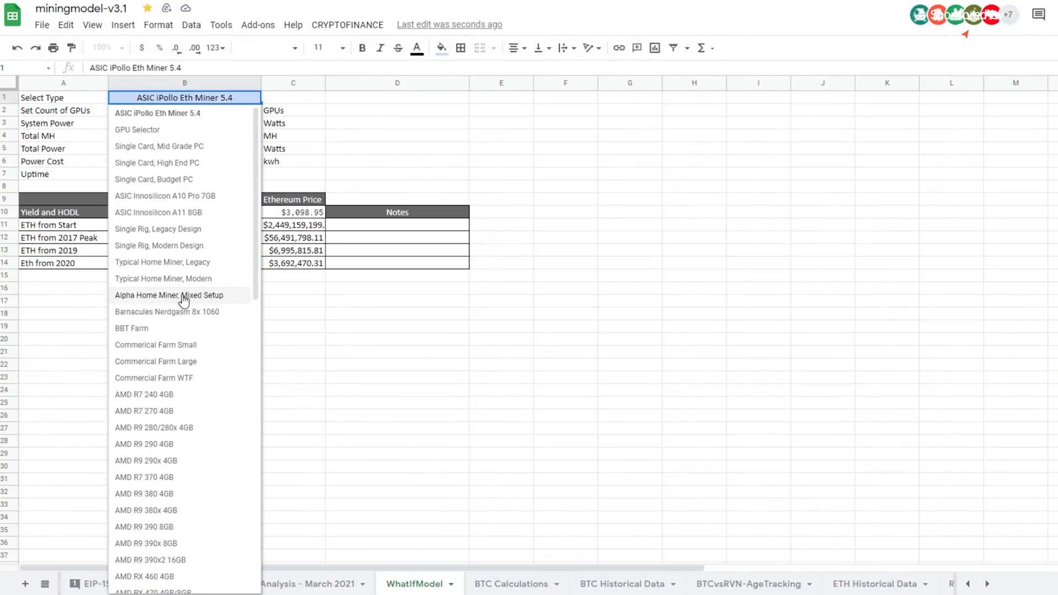
mouse_move(179, 543)
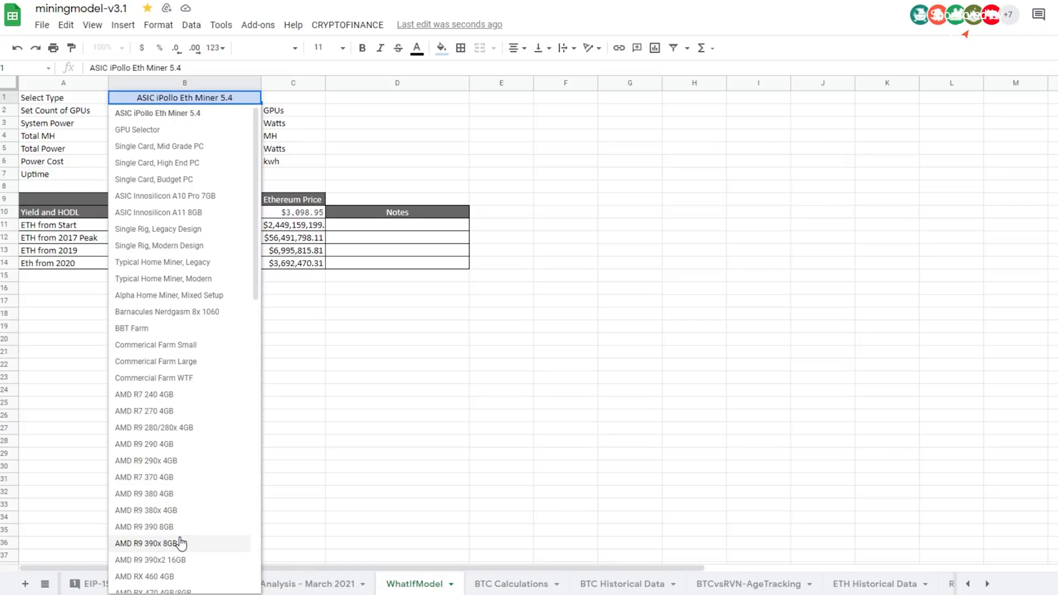
left_click(143, 527)
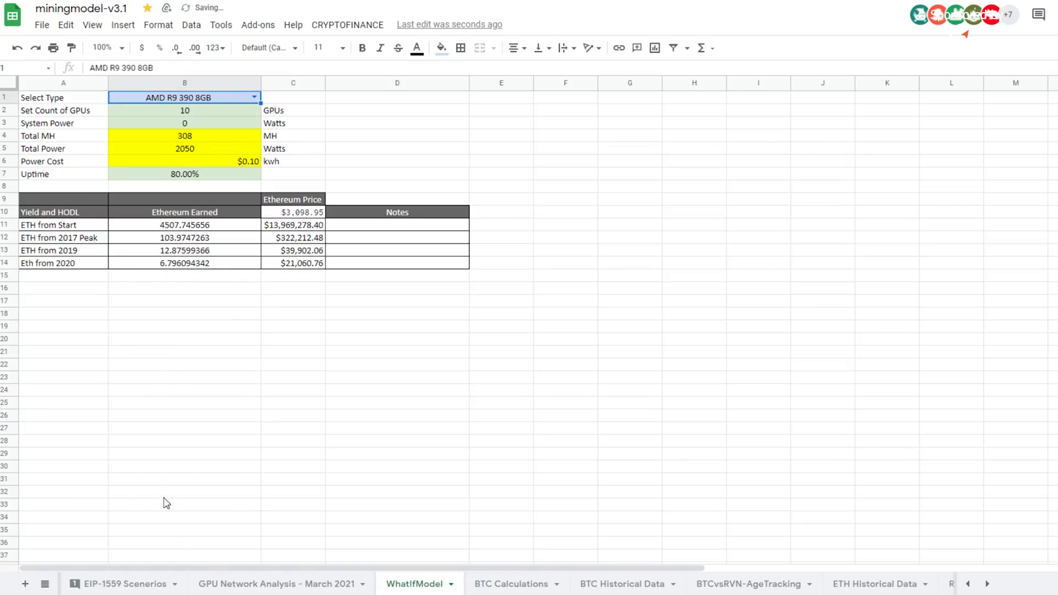
mouse_move(211, 370)
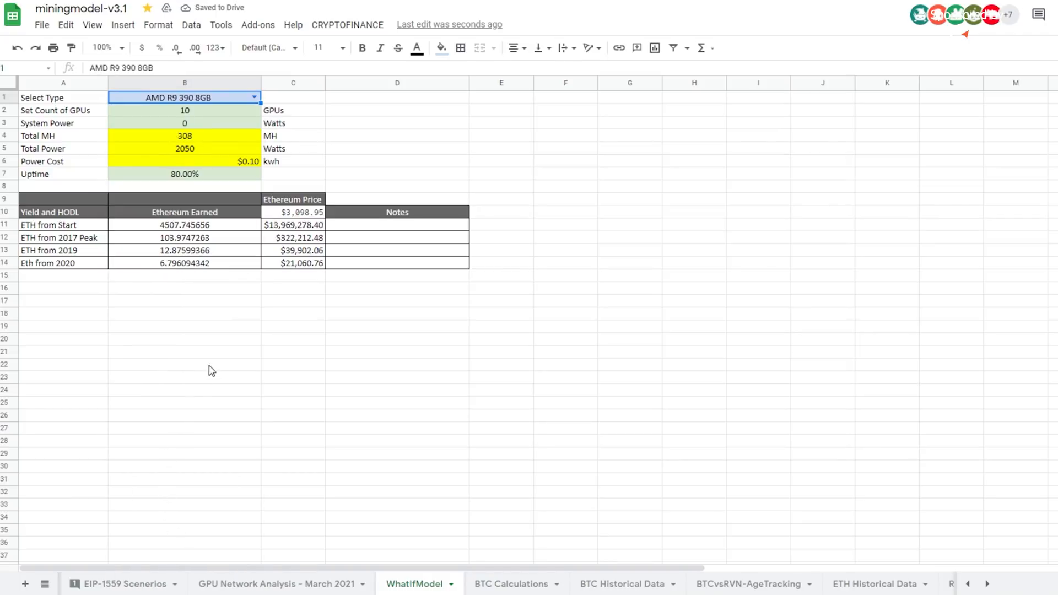